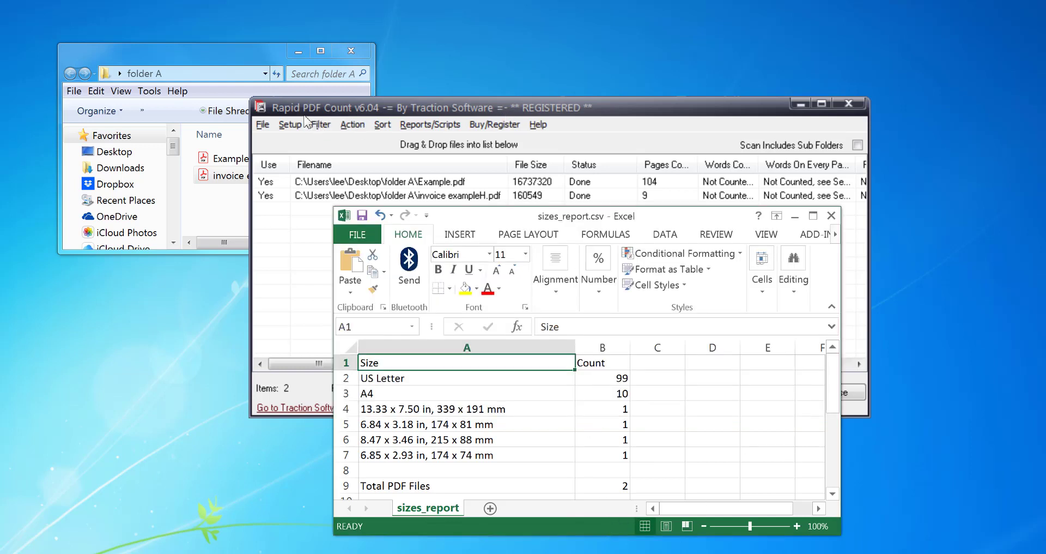
mouse_move(363, 123)
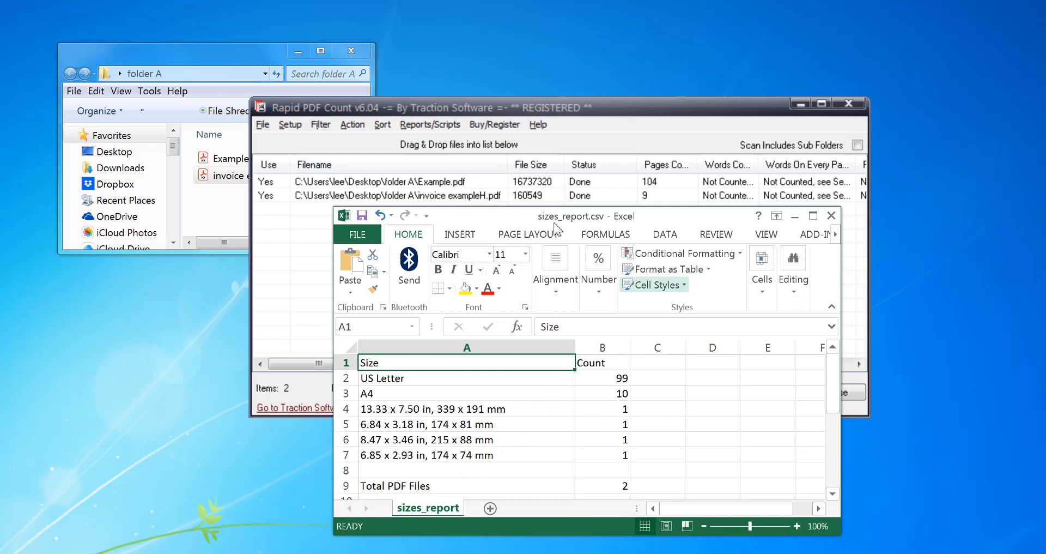
mouse_move(643, 225)
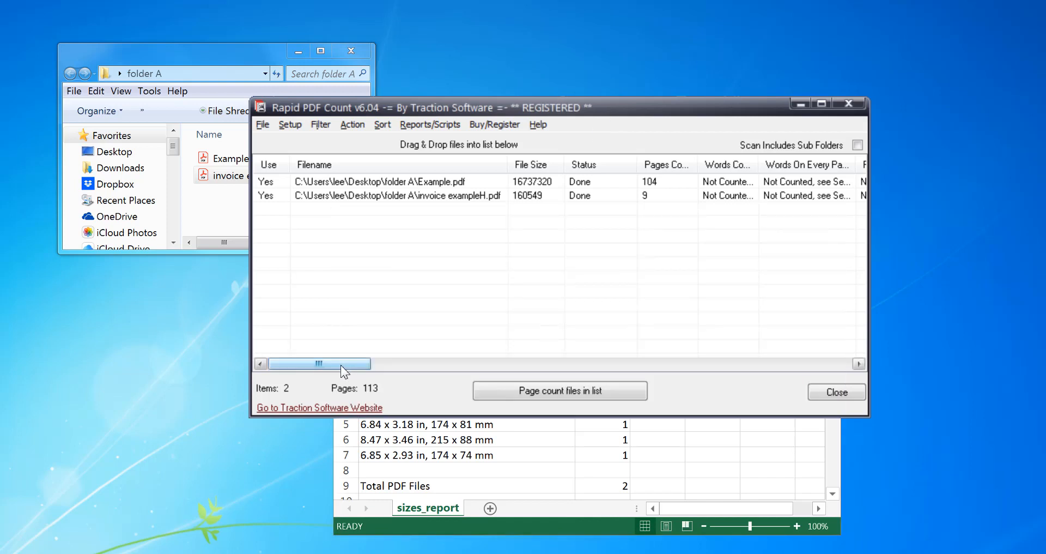
Step: Scroll the file list right to reveal the Page Size column for the two counted PDFs
left_click_drag(319, 364, 592, 364)
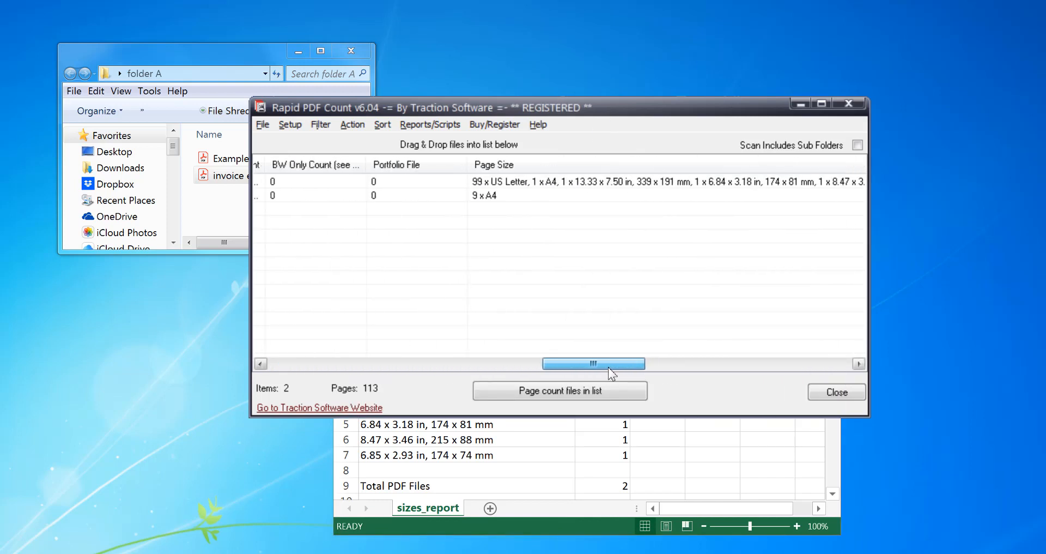
left_click_drag(593, 363, 586, 363)
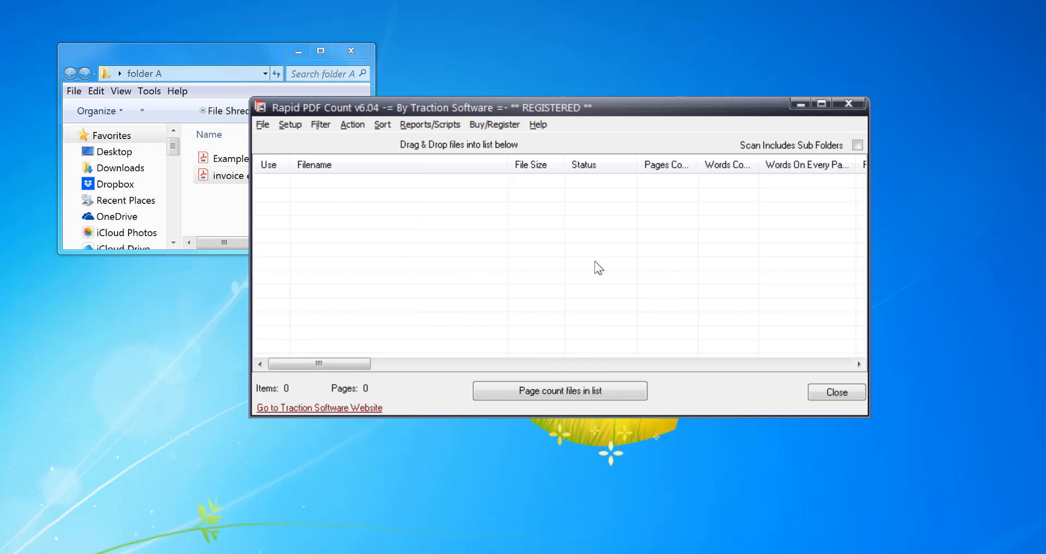
Step: In Setup > Options, keep Detailed per page and Totals only page-size counting enabled and save
left_click(290, 124)
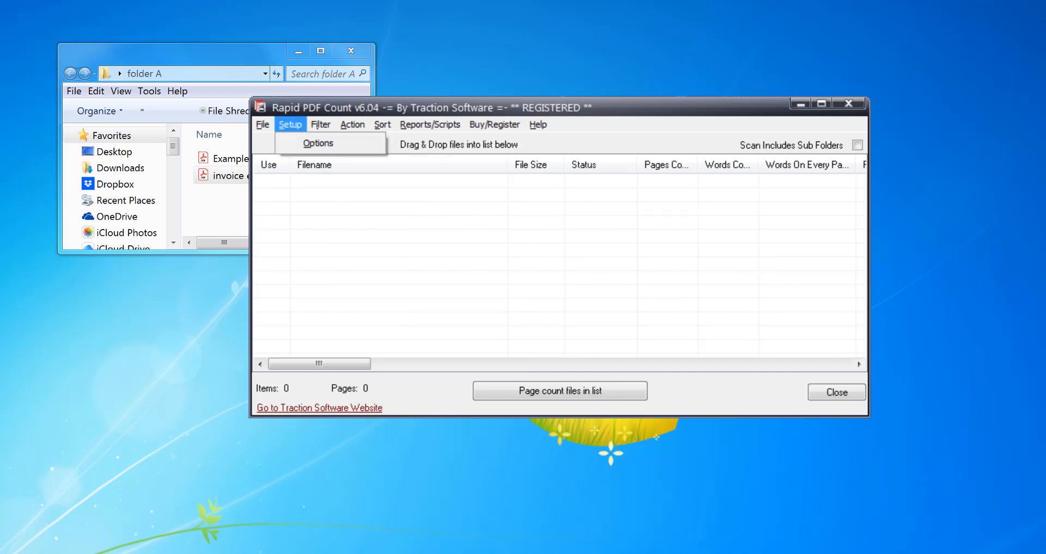
left_click(318, 143)
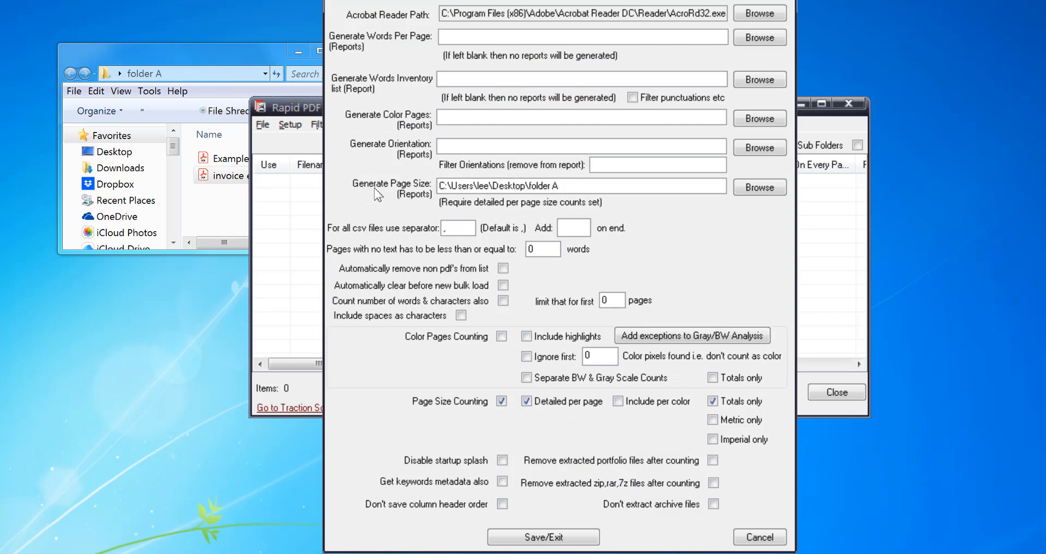
mouse_move(582, 204)
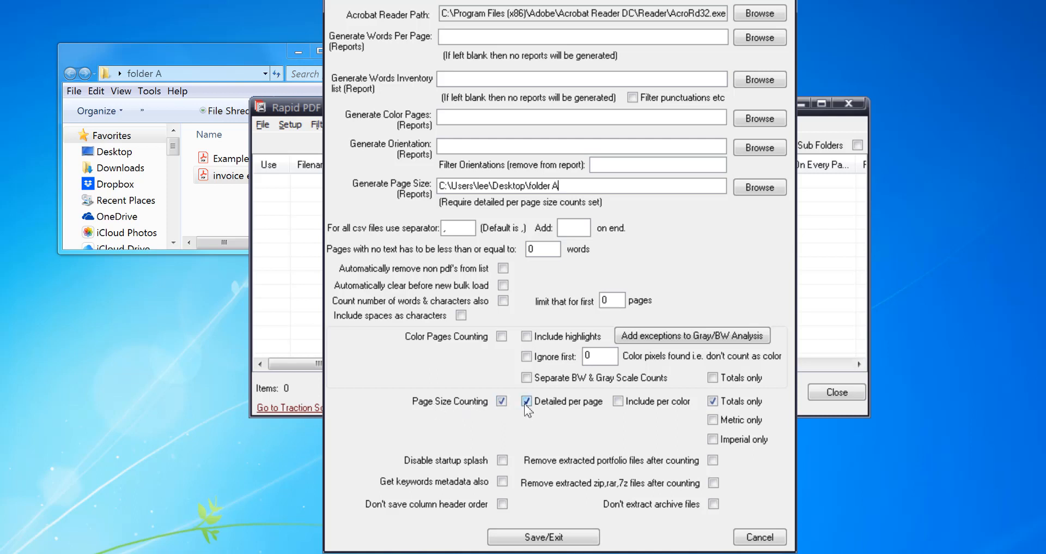
left_click(713, 401)
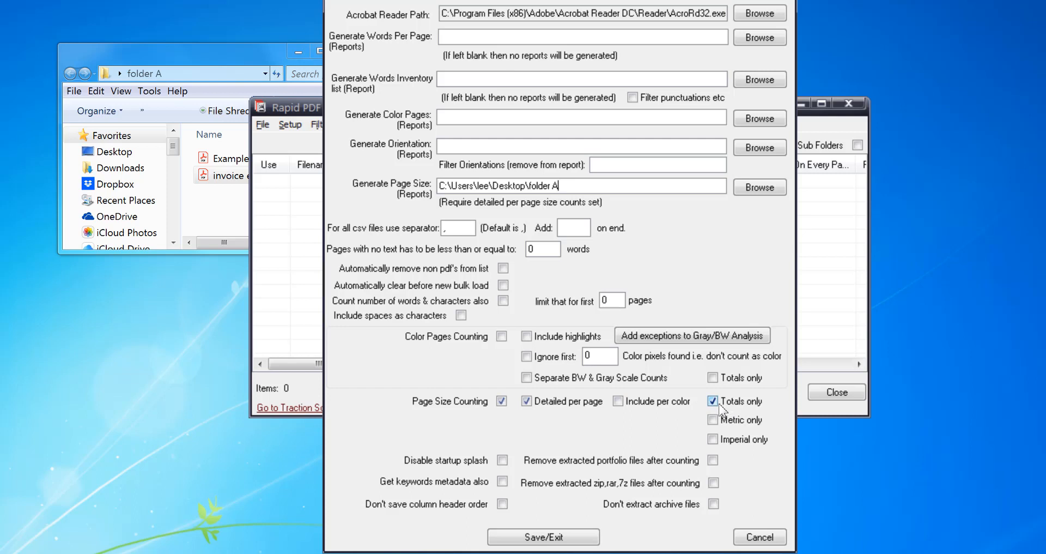
left_click(712, 401)
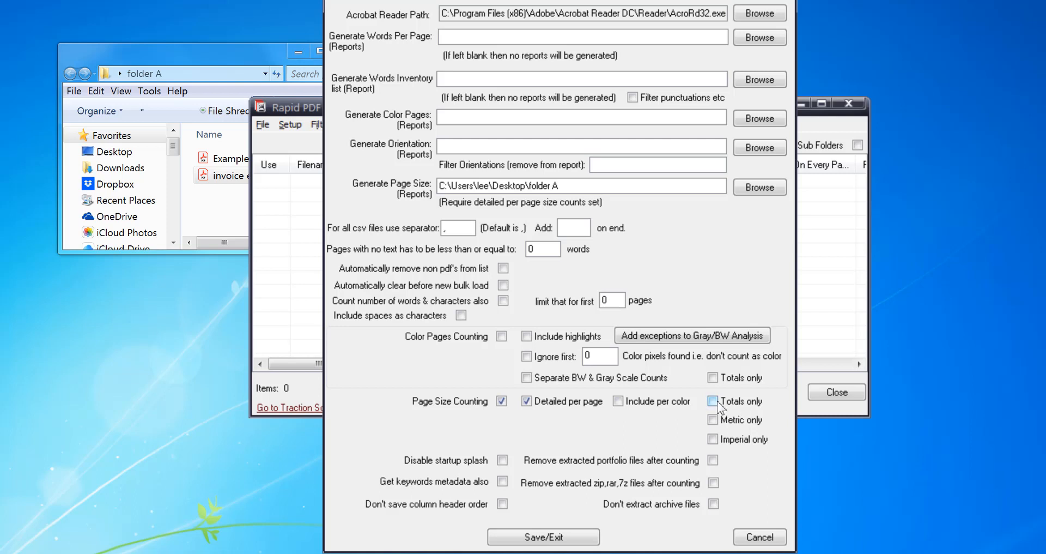
left_click(712, 401)
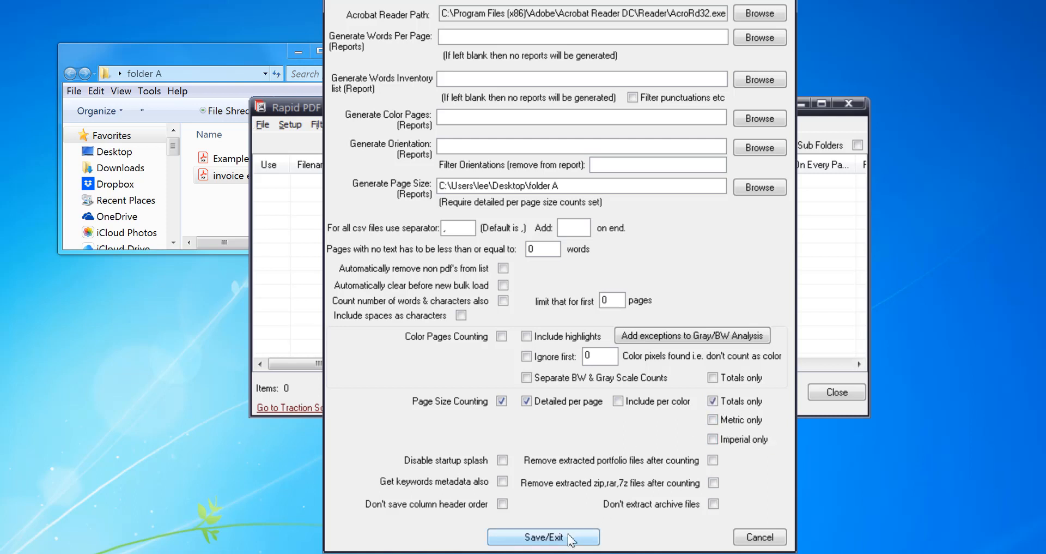
left_click(541, 536)
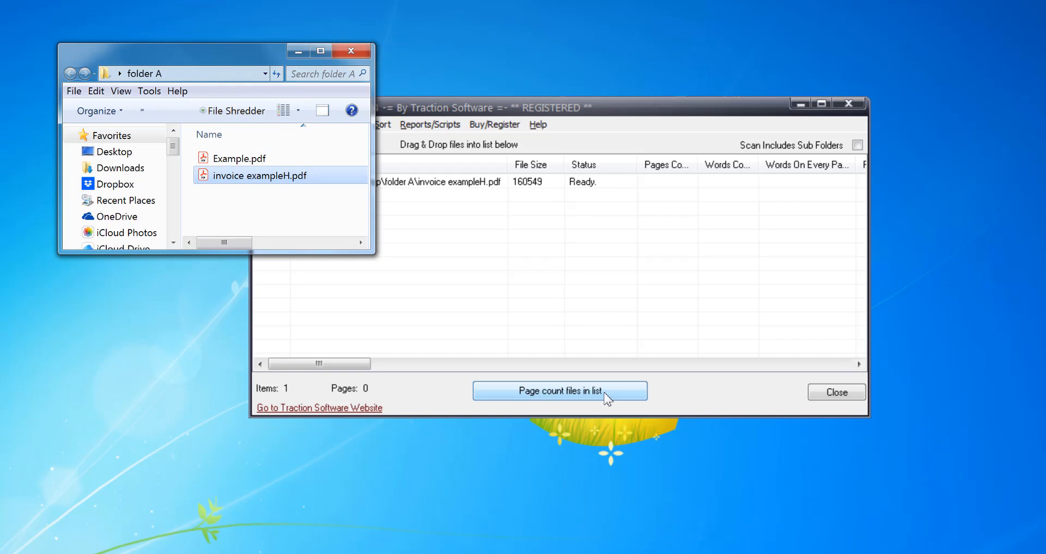
Step: Page-count invoice exampleH.pdf (9 pages) and open sizes_report.csv showing A4: 9
left_click(562, 390)
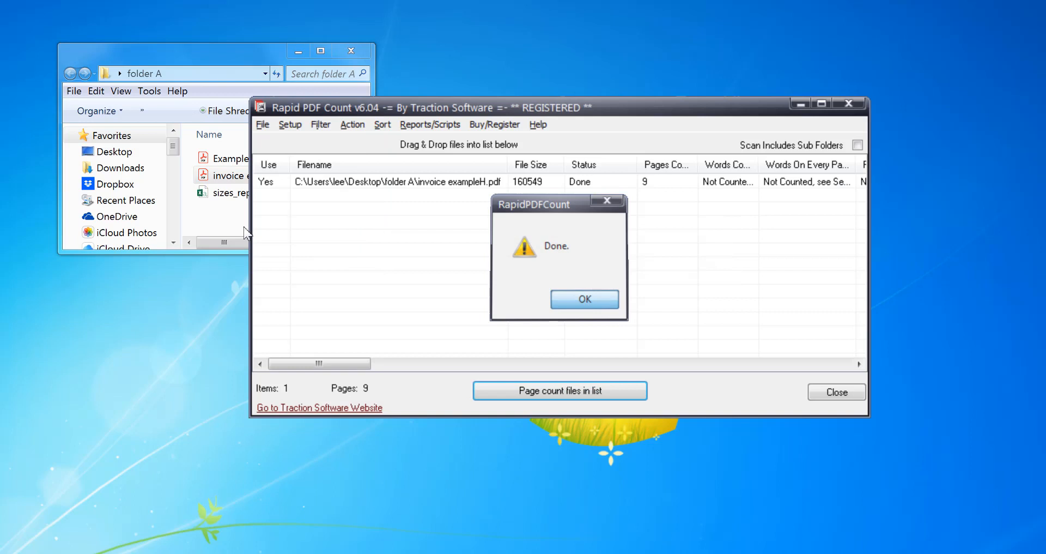
left_click(584, 299)
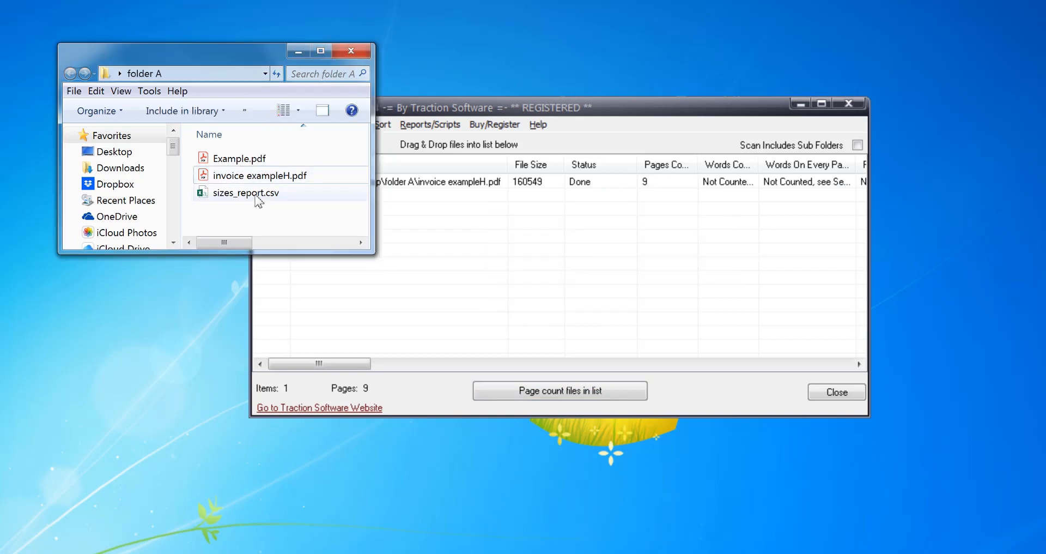
double_click(245, 191)
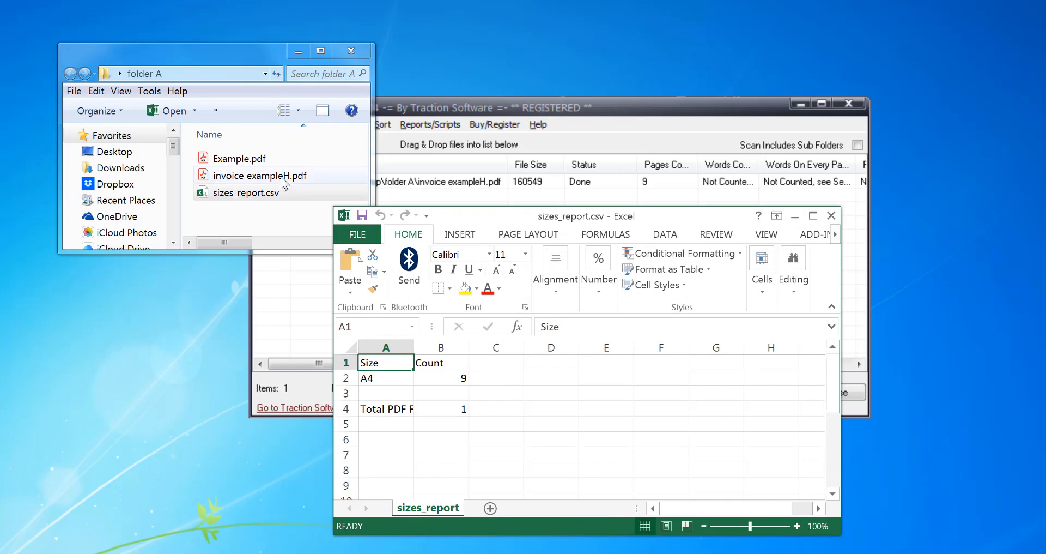
Step: View invoice exampleH.pdf in Acrobat Reader to confirm its 210 x 297 mm pages
double_click(259, 176)
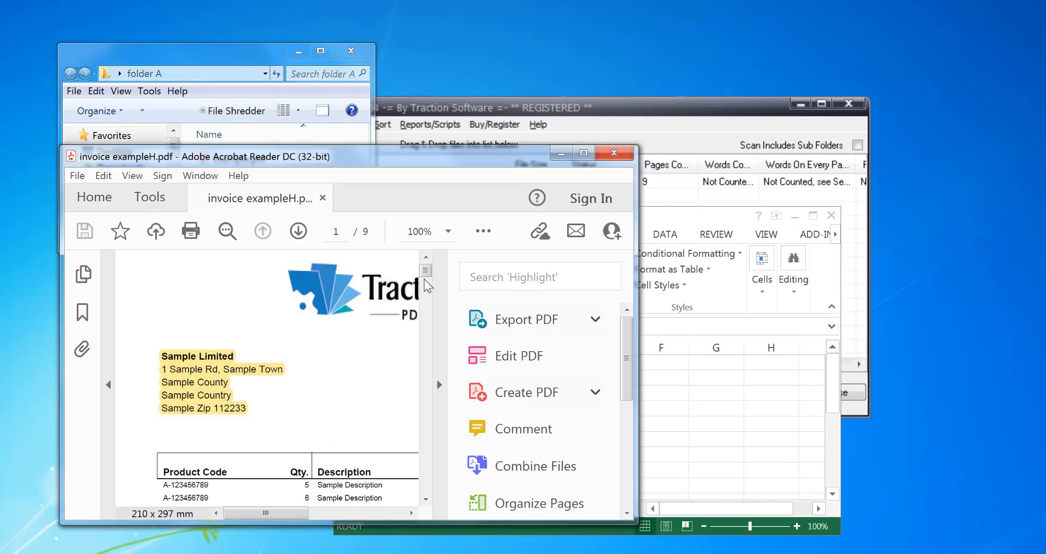
scroll("down", 3)
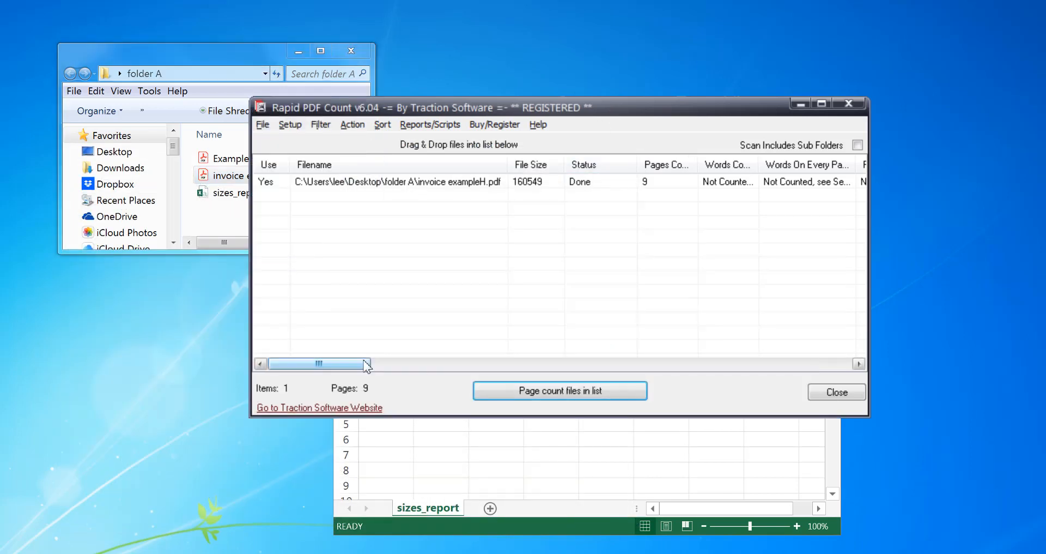
Step: Scroll the list to the Page Size column reading 9 x A4 for the invoice PDF
left_click_drag(318, 363, 576, 363)
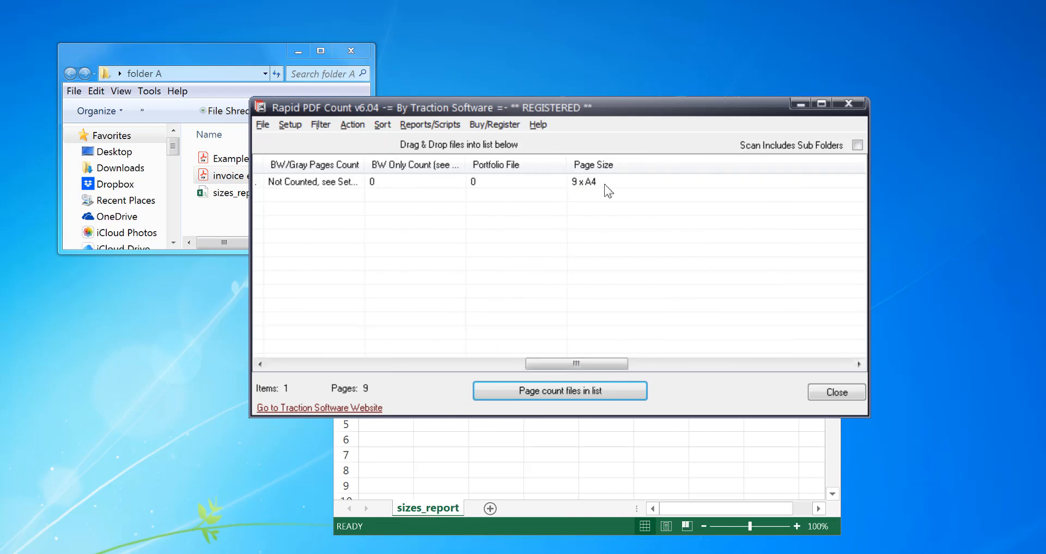
mouse_move(615, 366)
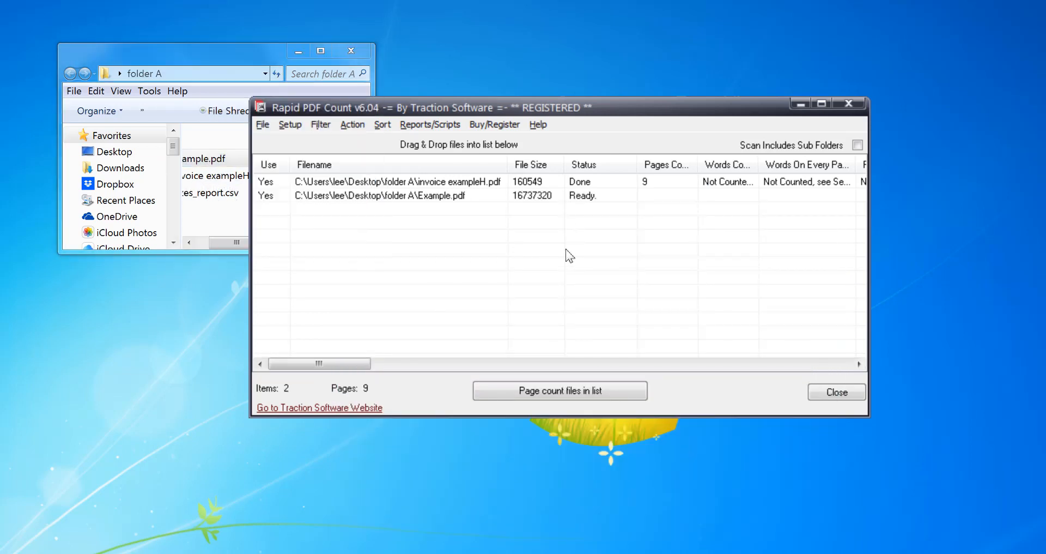
Step: Recount both PDFs (113 pages total) and open the regenerated sizes_report.csv
left_click(560, 390)
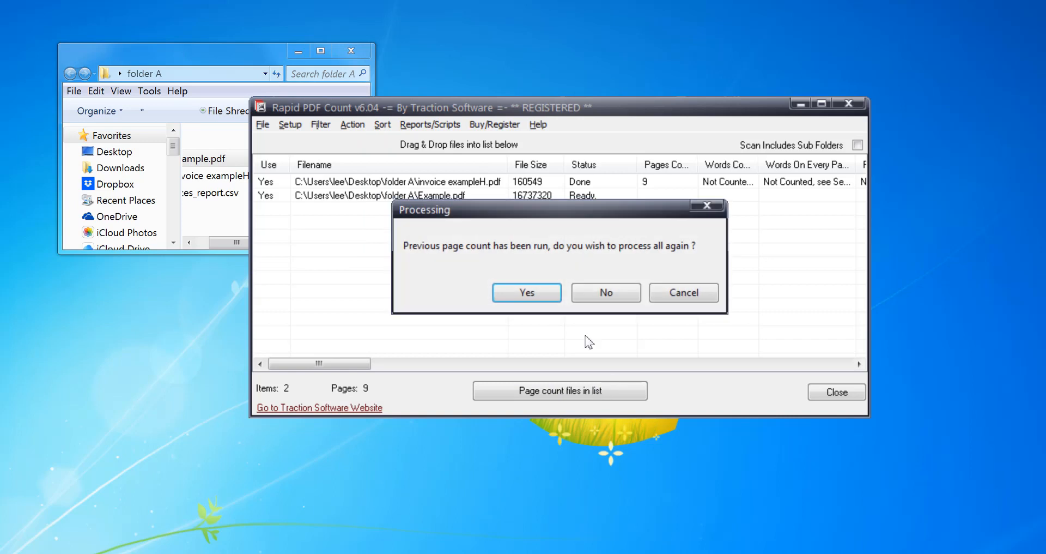
left_click(528, 292)
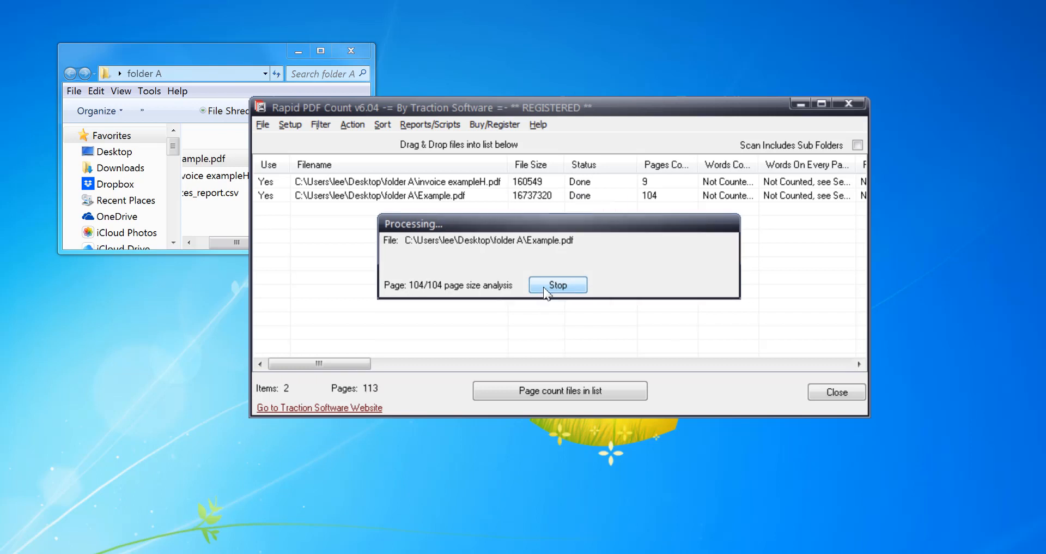
left_click(557, 284)
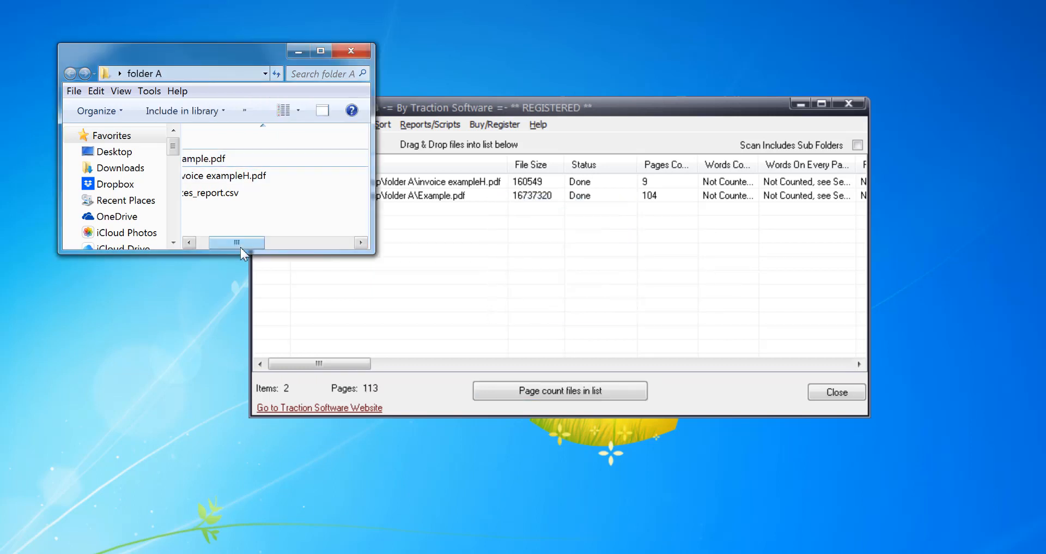
left_click_drag(237, 242, 319, 362)
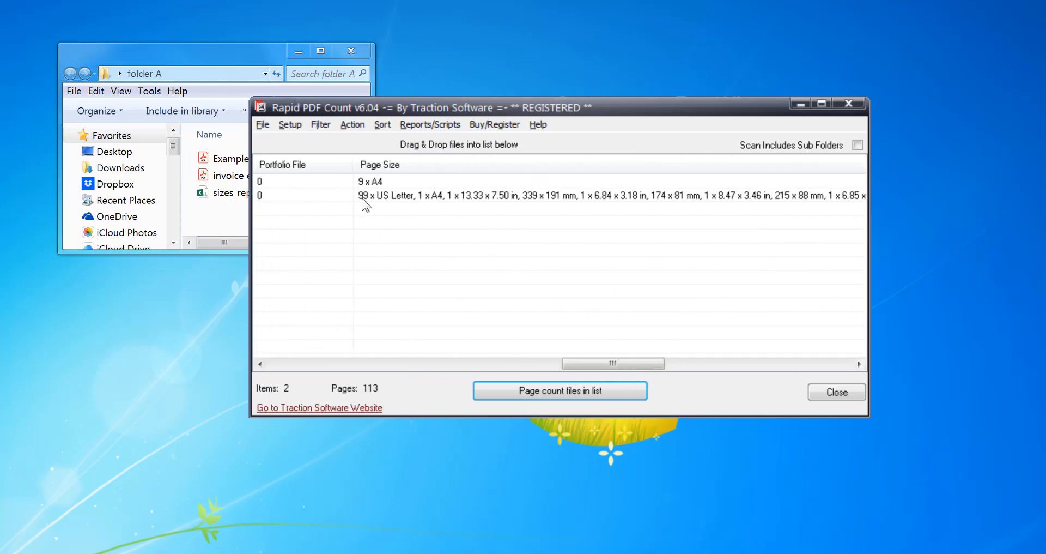
mouse_move(607, 302)
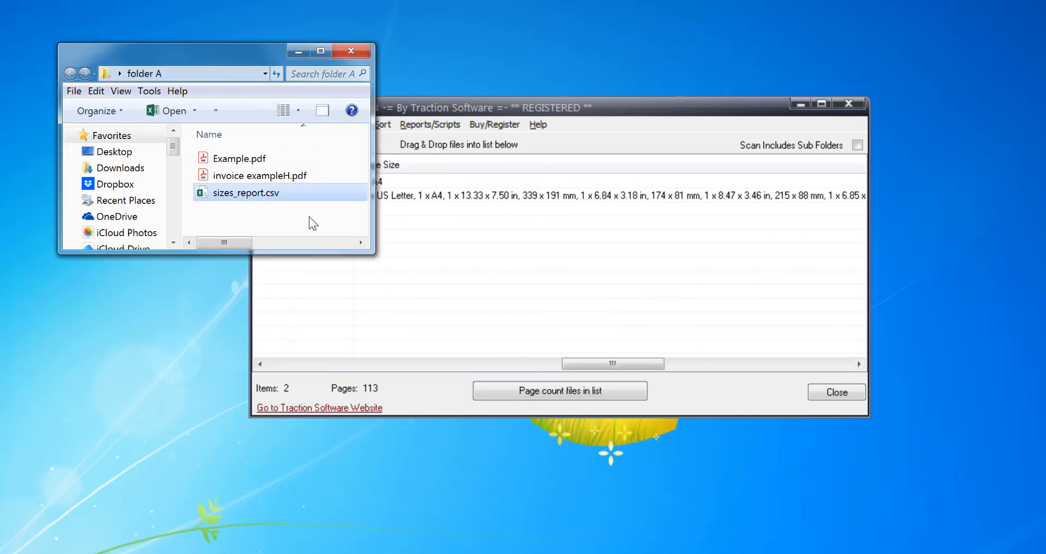
double_click(245, 193)
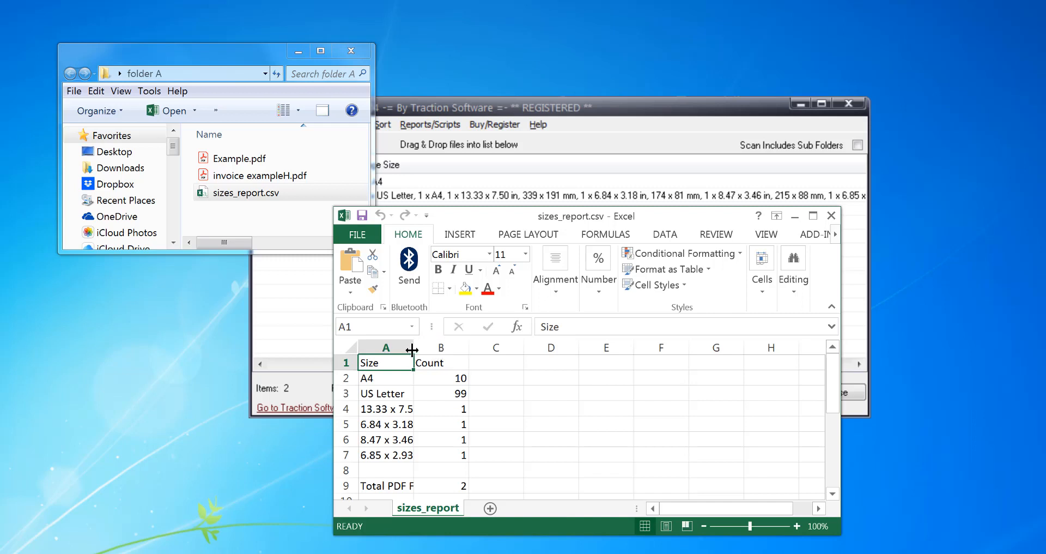
Step: Widen column A so odd-size labels read fully and check Total PDF Files 2
left_click_drag(412, 346, 468, 346)
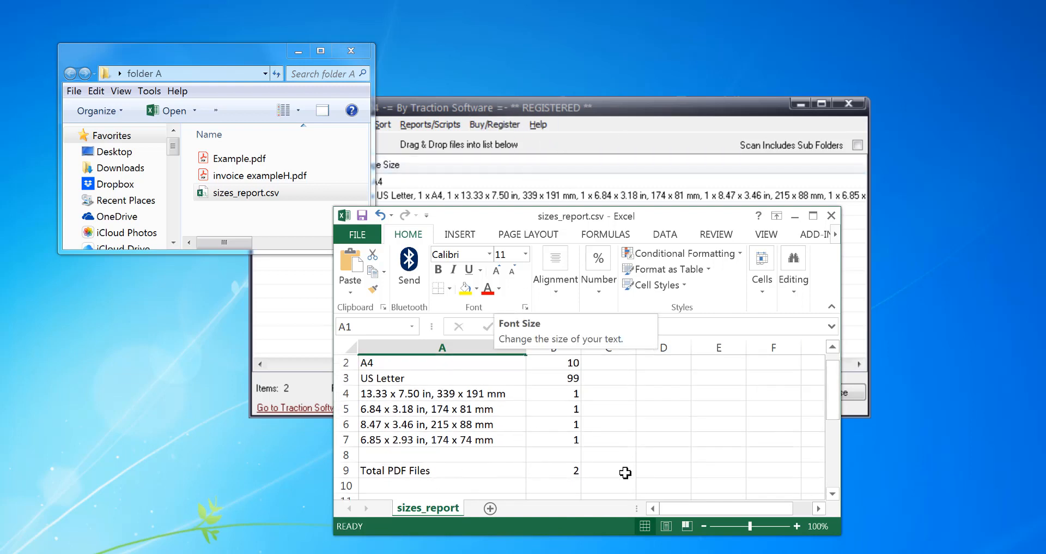
left_click(553, 470)
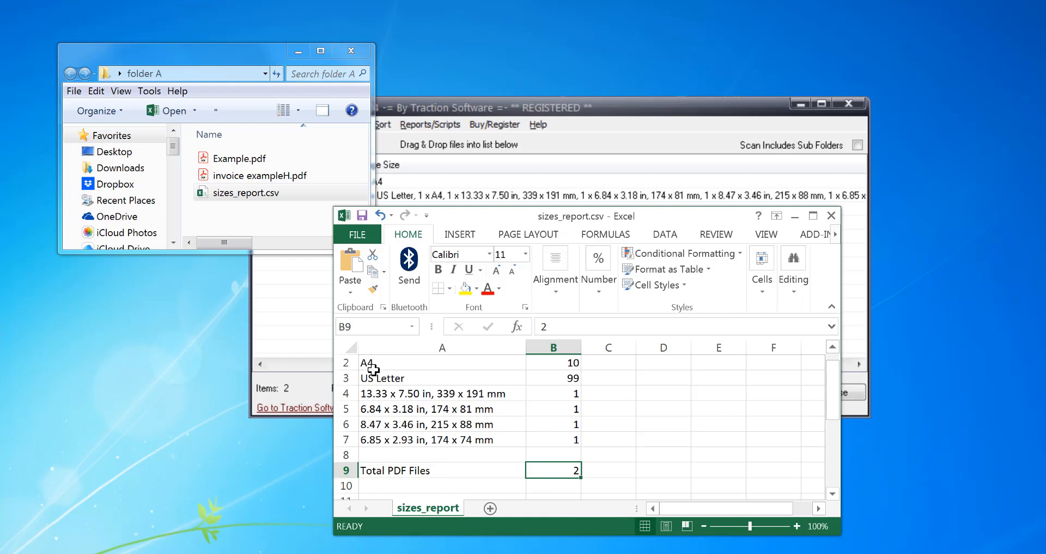
mouse_move(429, 398)
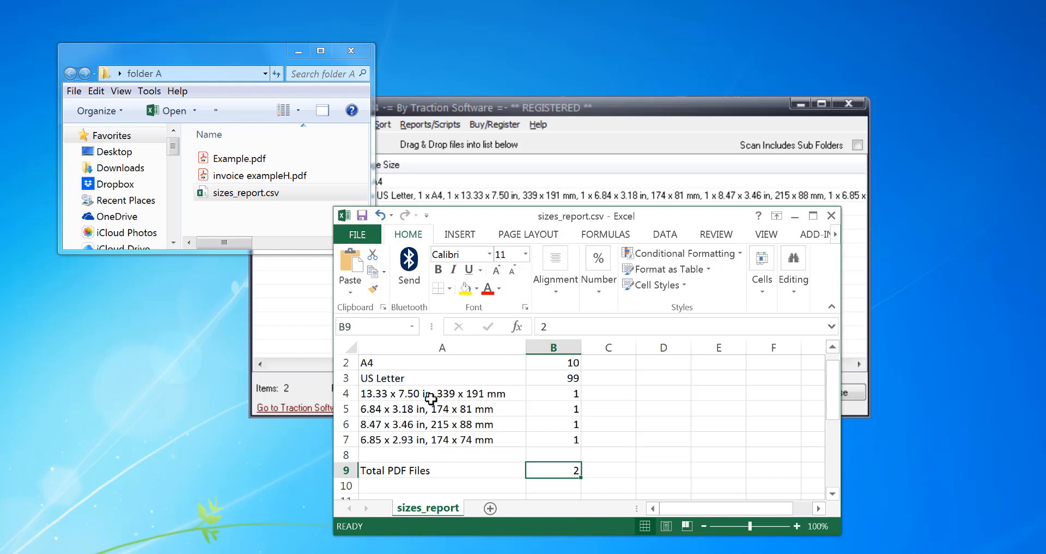